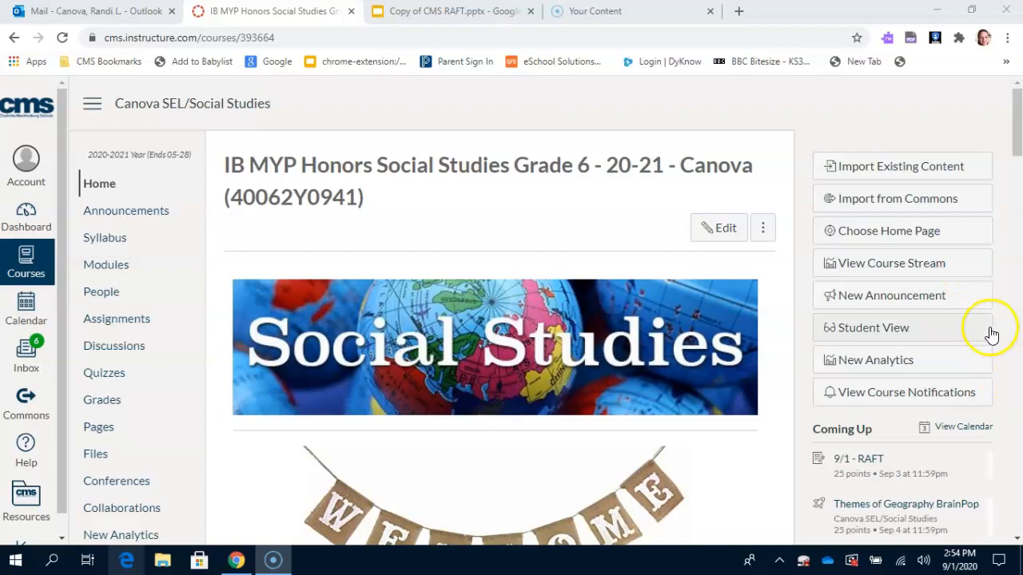
mouse_move(240, 360)
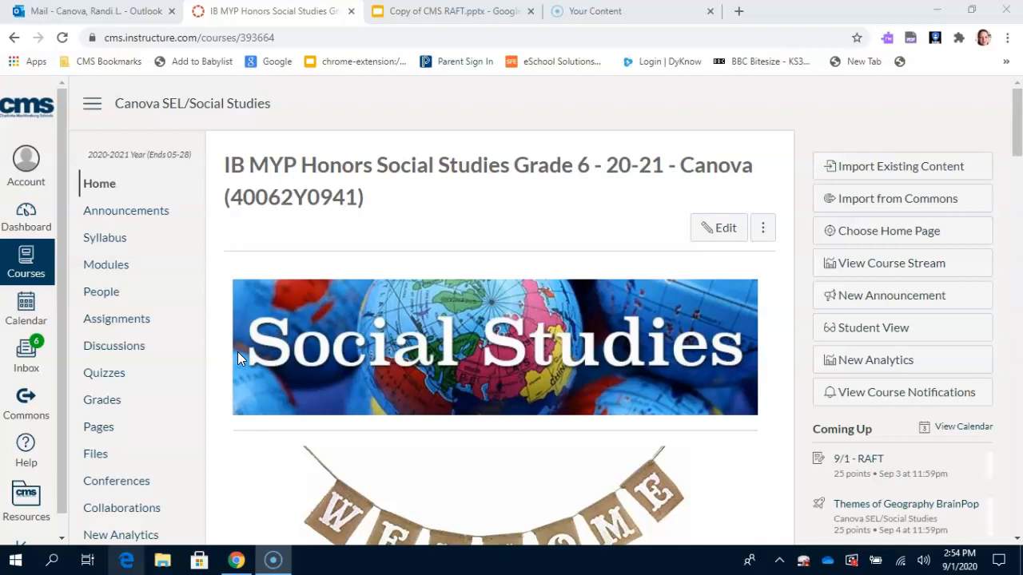
mouse_move(228, 366)
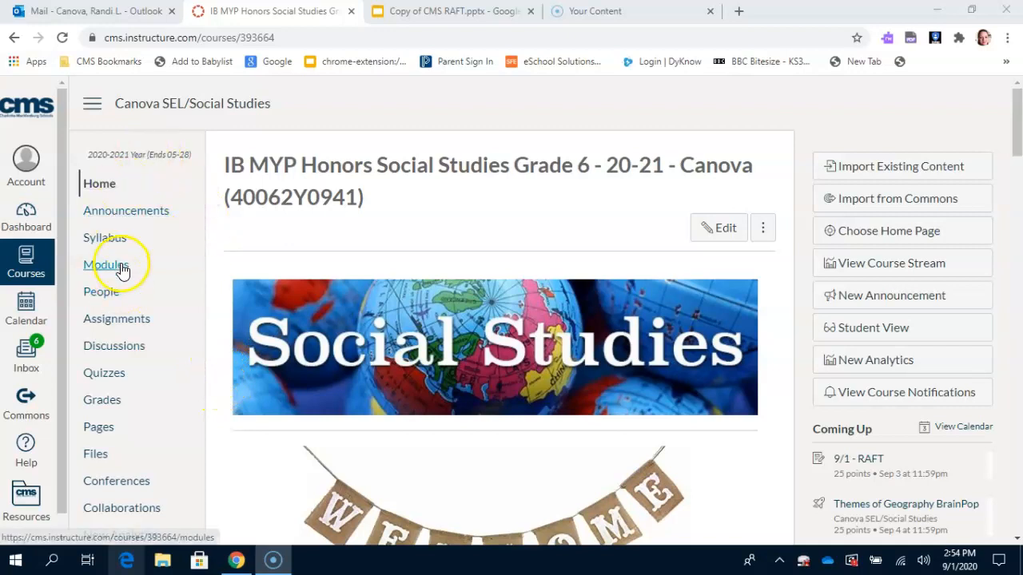
Step: From the course Modules page, open the Week 3 'Themes of Geography BrainPop' quiz
left_click(106, 264)
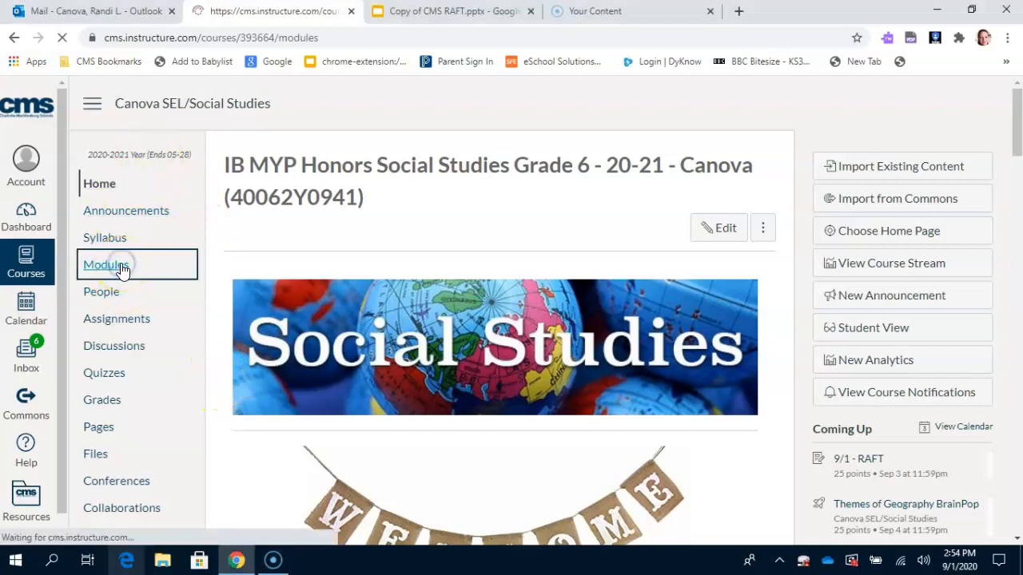
left_click(106, 265)
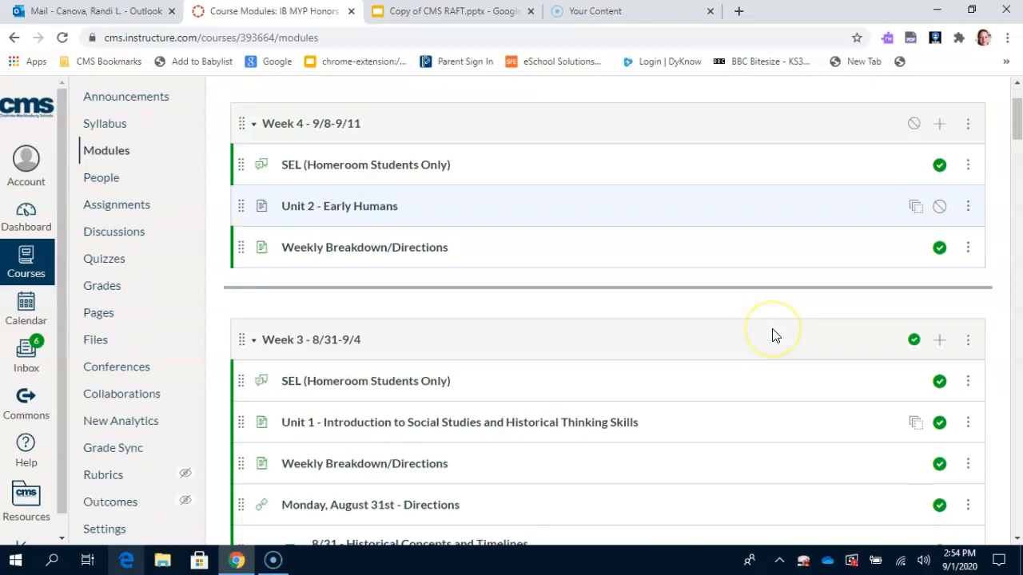
scroll("down", 3)
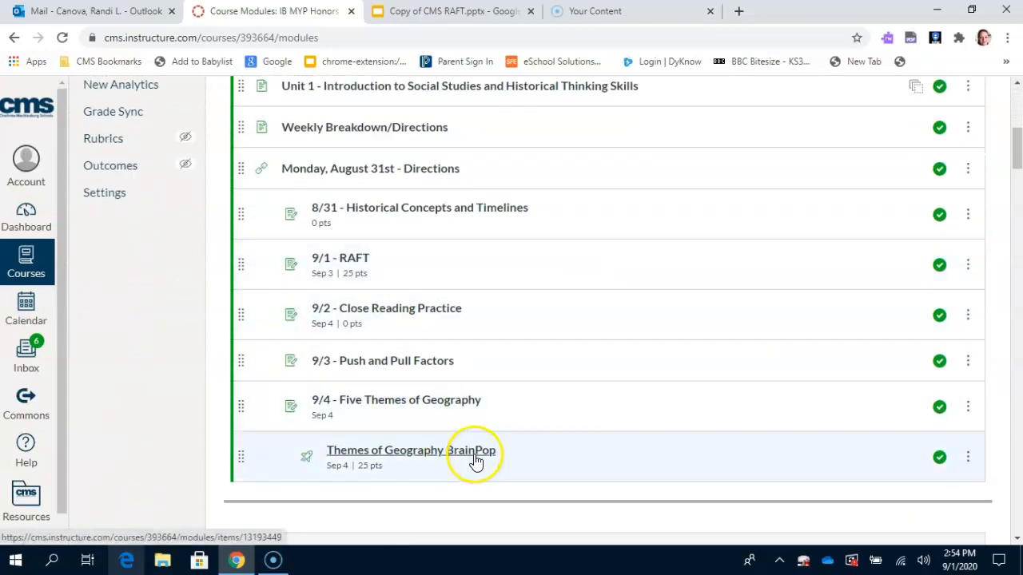
mouse_move(476, 460)
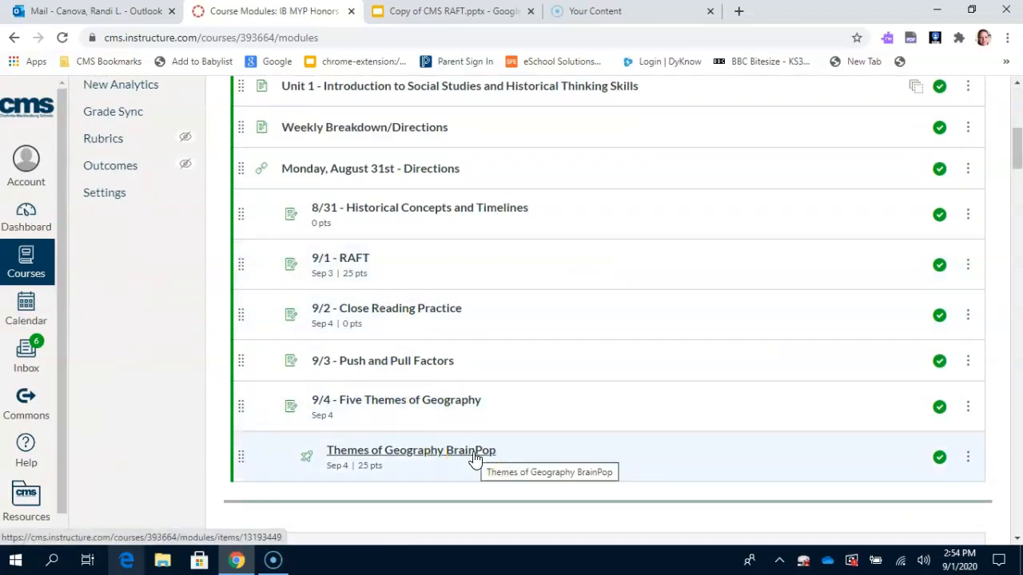
scroll("down", 3)
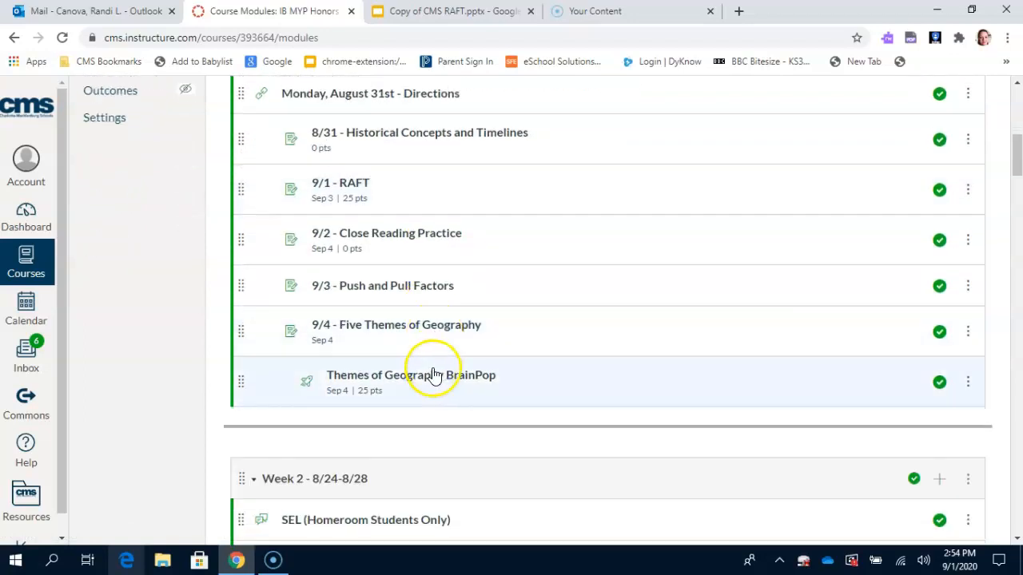
left_click(410, 375)
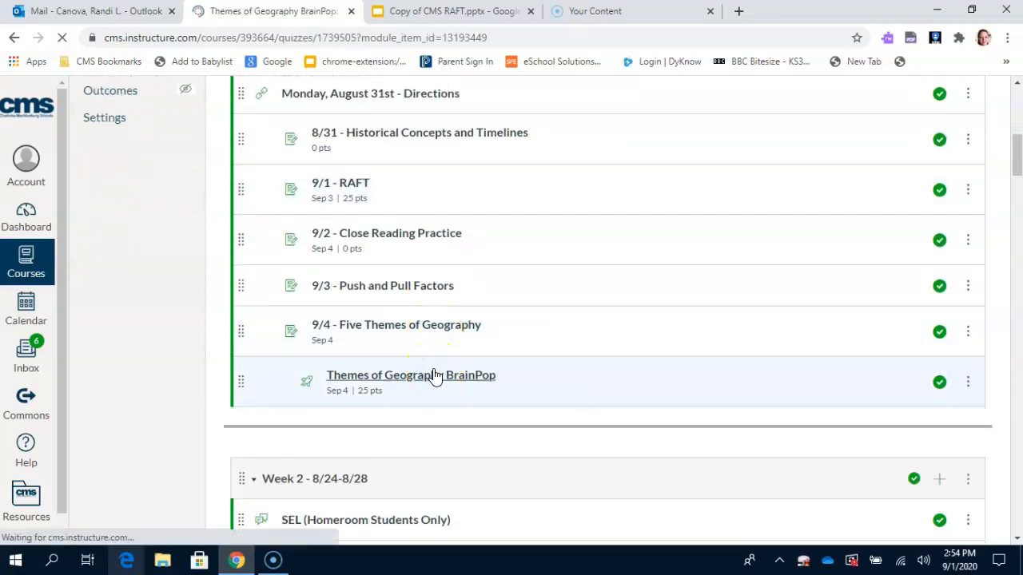
Step: Put the 'Themes of Geography BrainPop' quiz into edit mode
left_click(410, 375)
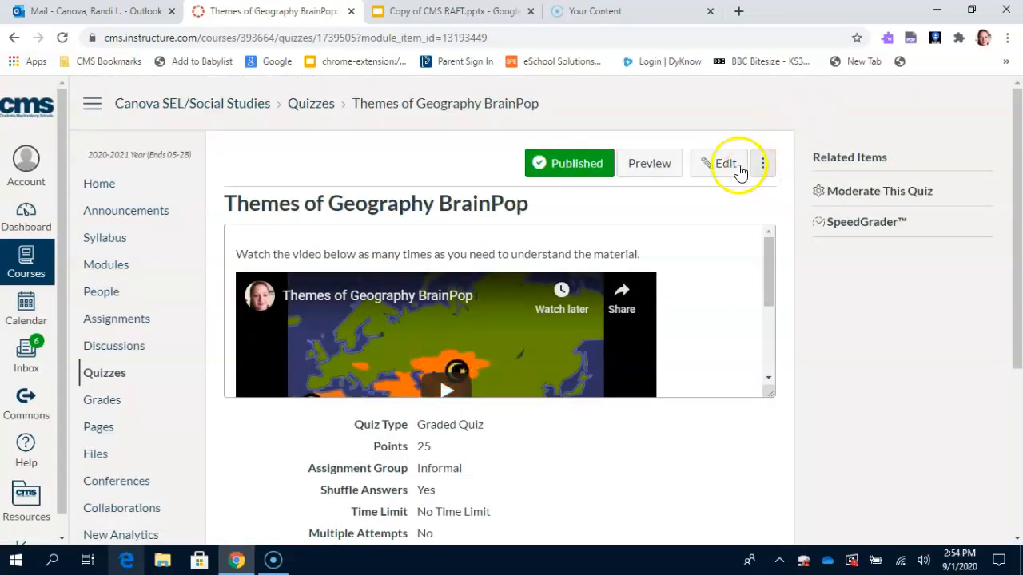
left_click(724, 163)
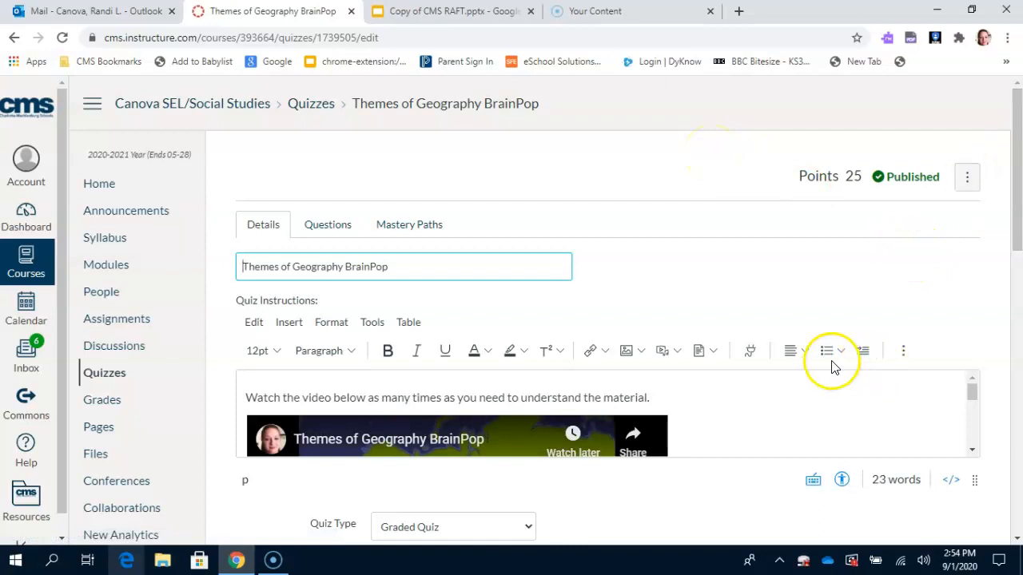
mouse_move(262, 228)
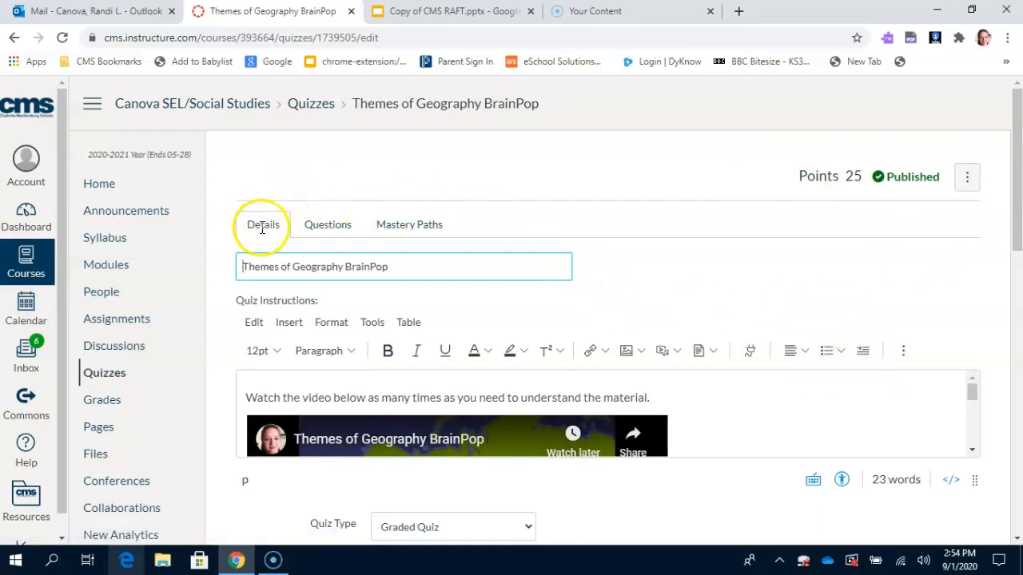
Step: In the Questions list, set question 1 to 2.5 points and update it
left_click(327, 225)
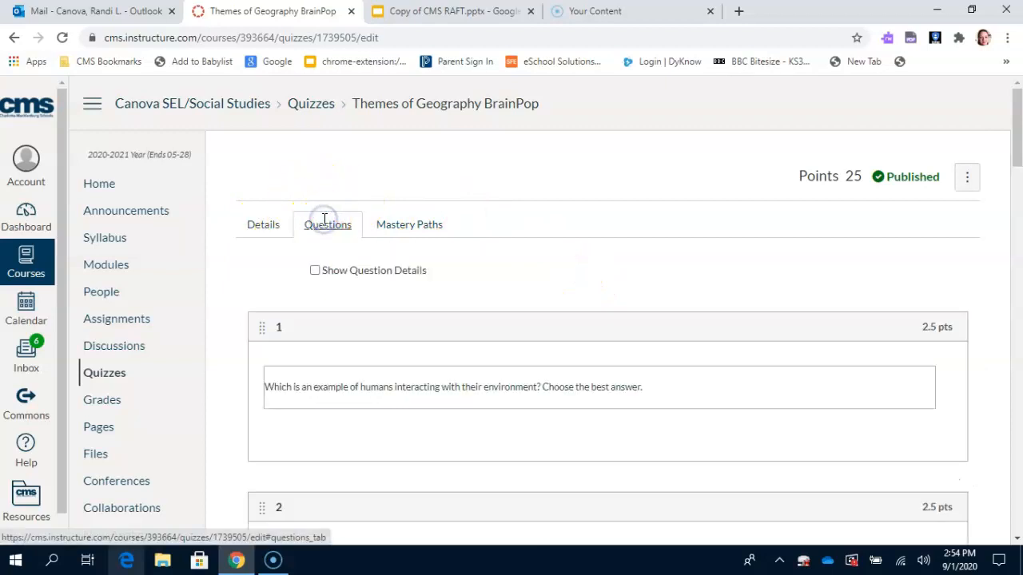
scroll("down", 3)
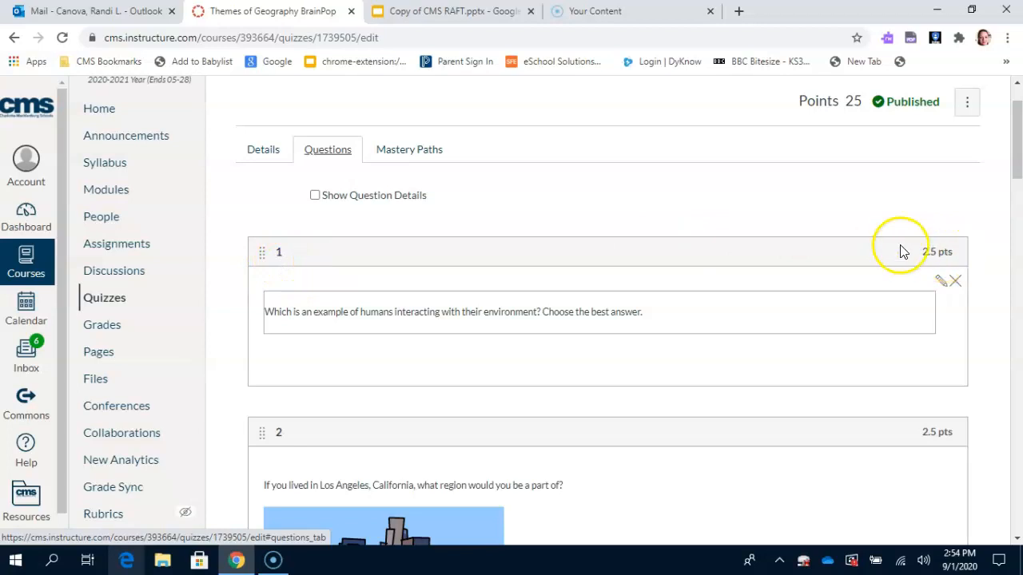
mouse_move(943, 268)
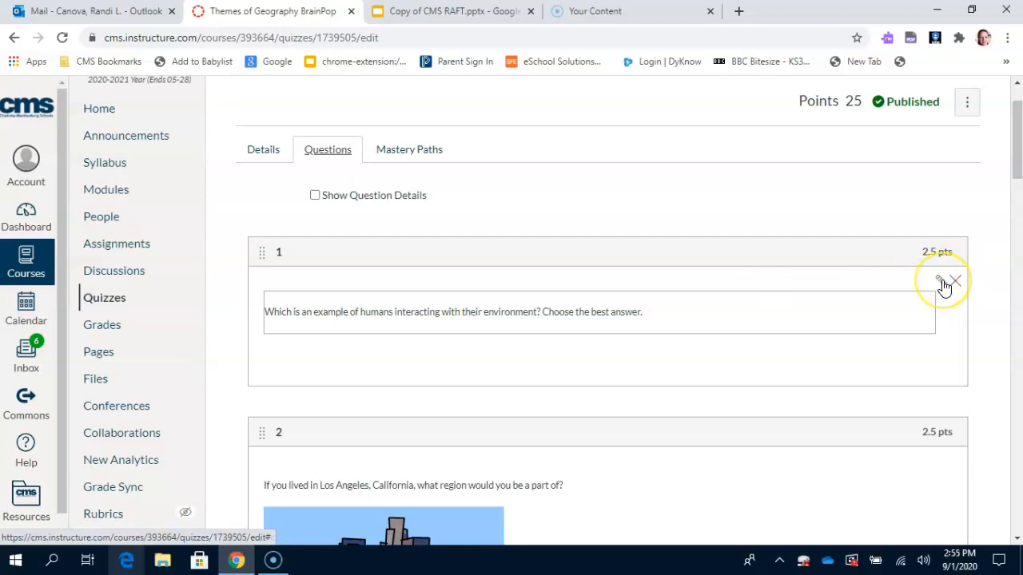
left_click(941, 282)
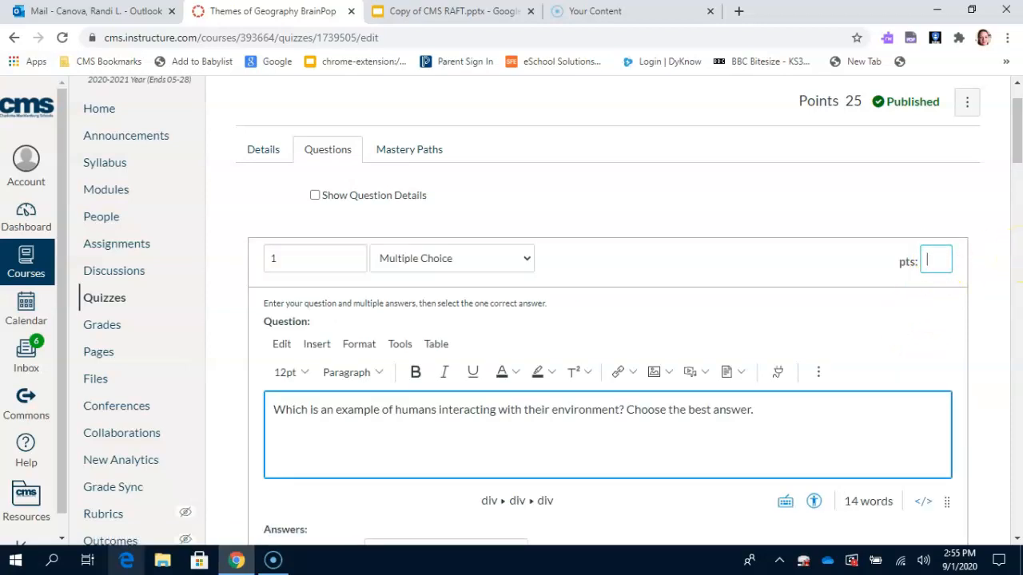
type("2.5")
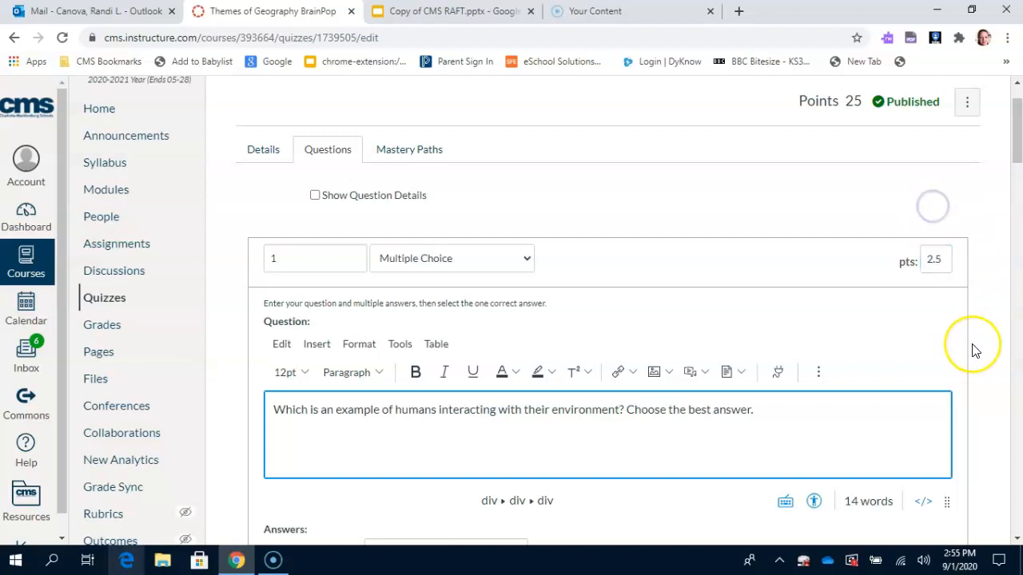
scroll("down", 3)
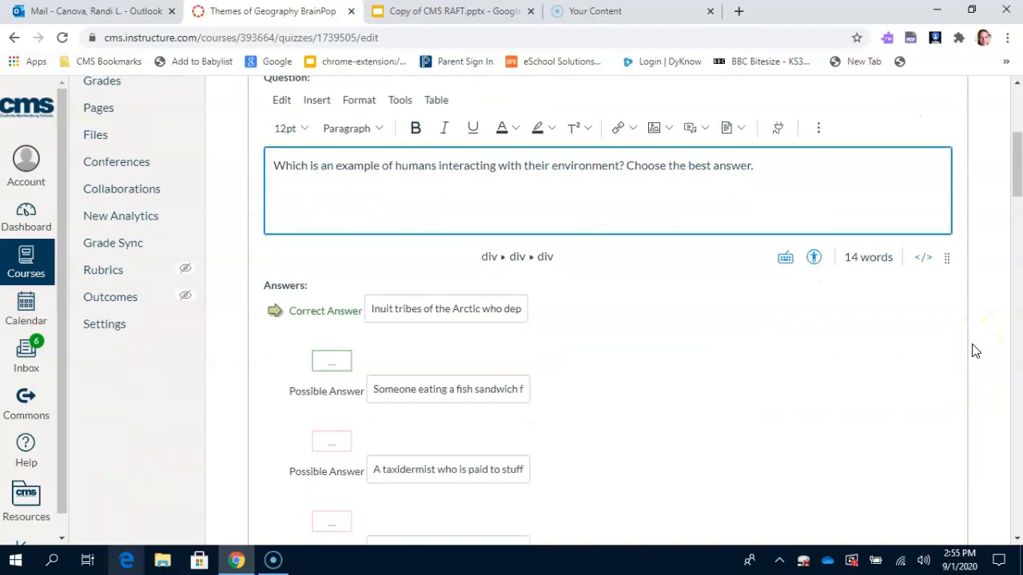
scroll("down", 3)
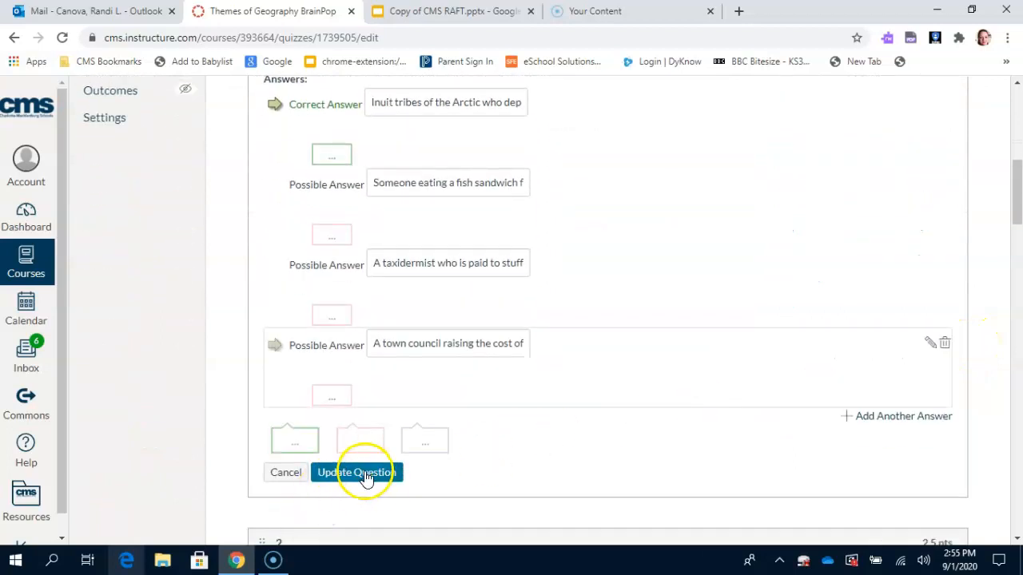
left_click(356, 472)
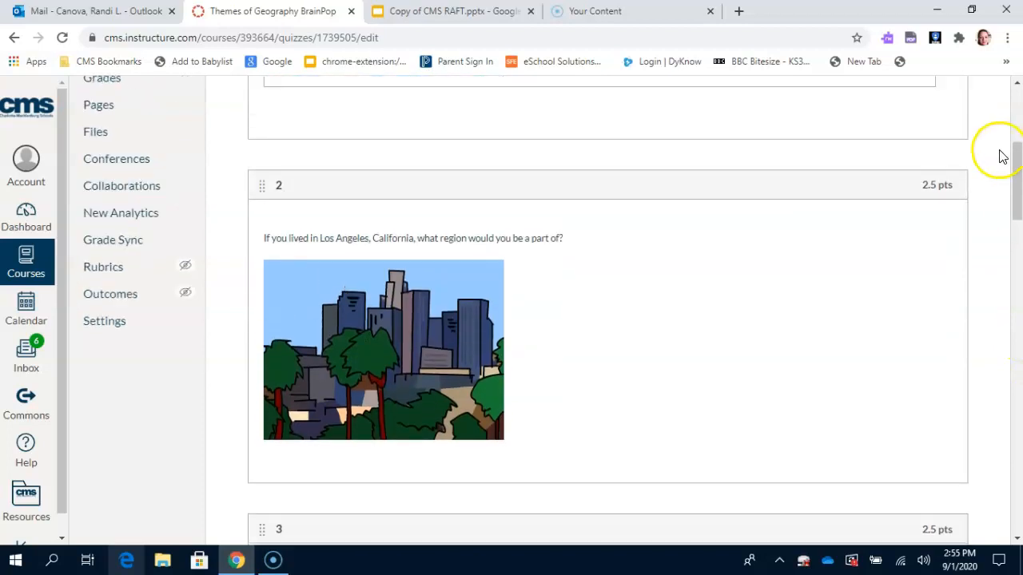
scroll("down", 3)
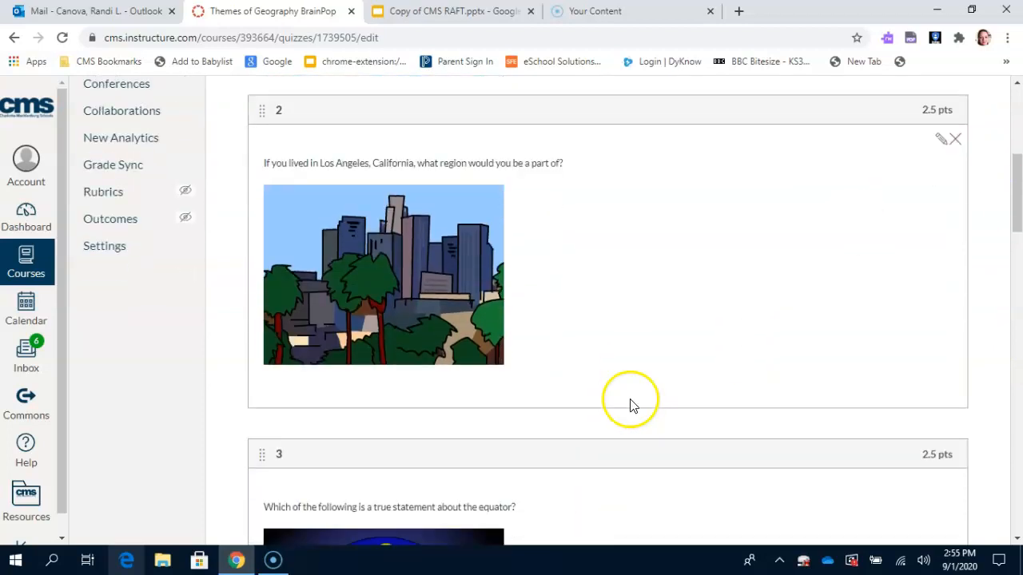
mouse_move(657, 248)
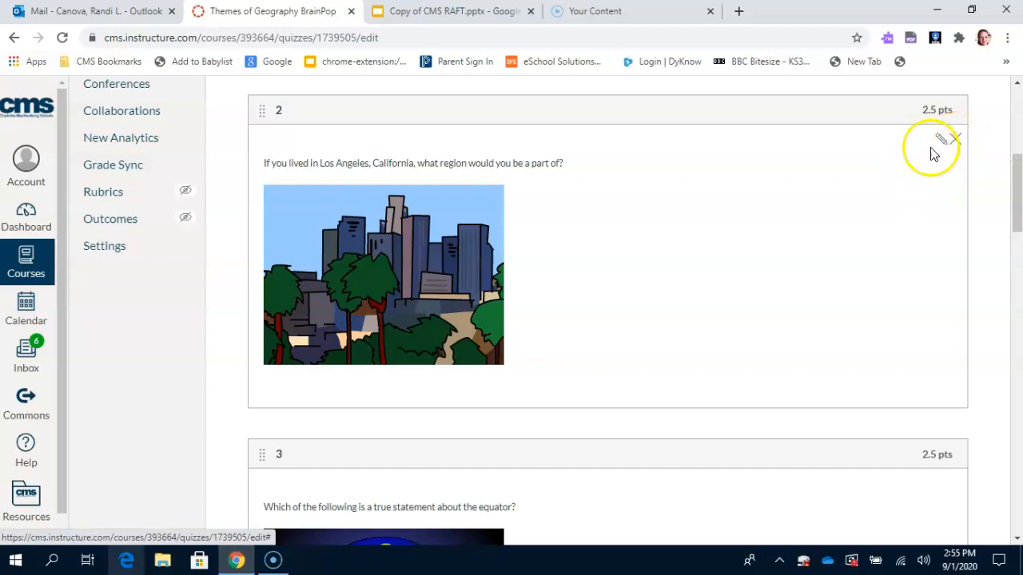
mouse_move(941, 140)
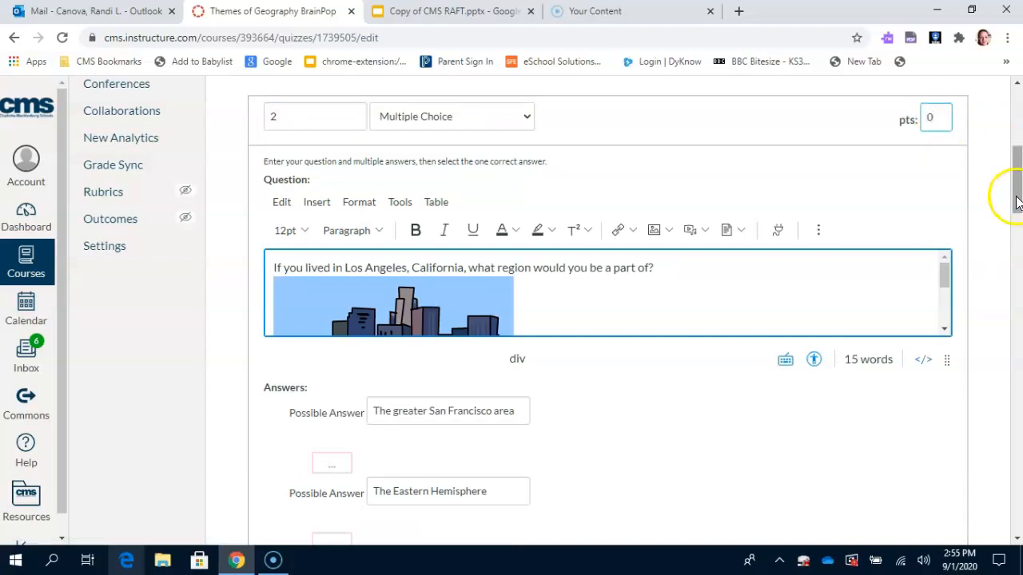
left_click(936, 117)
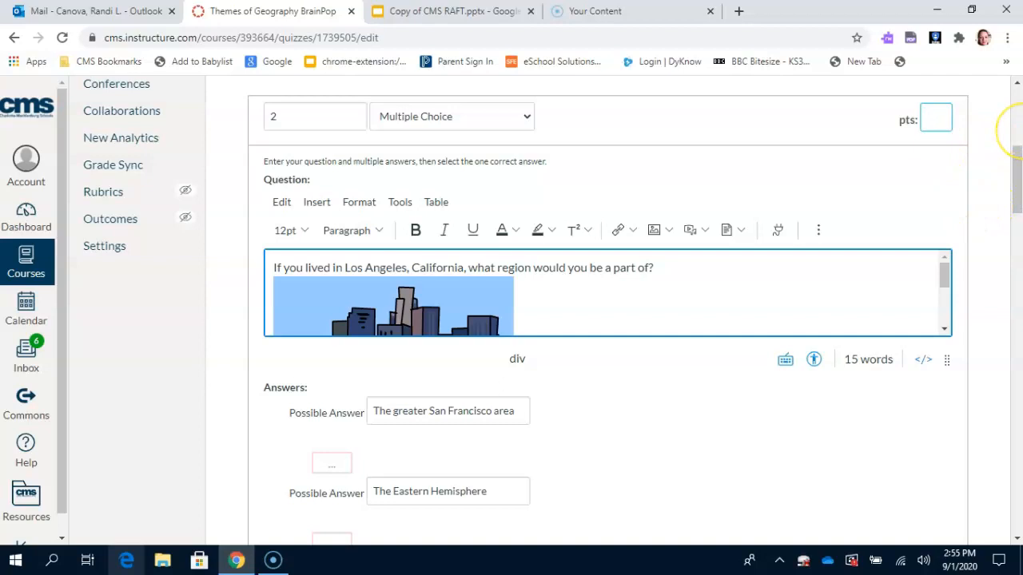
type("2.5")
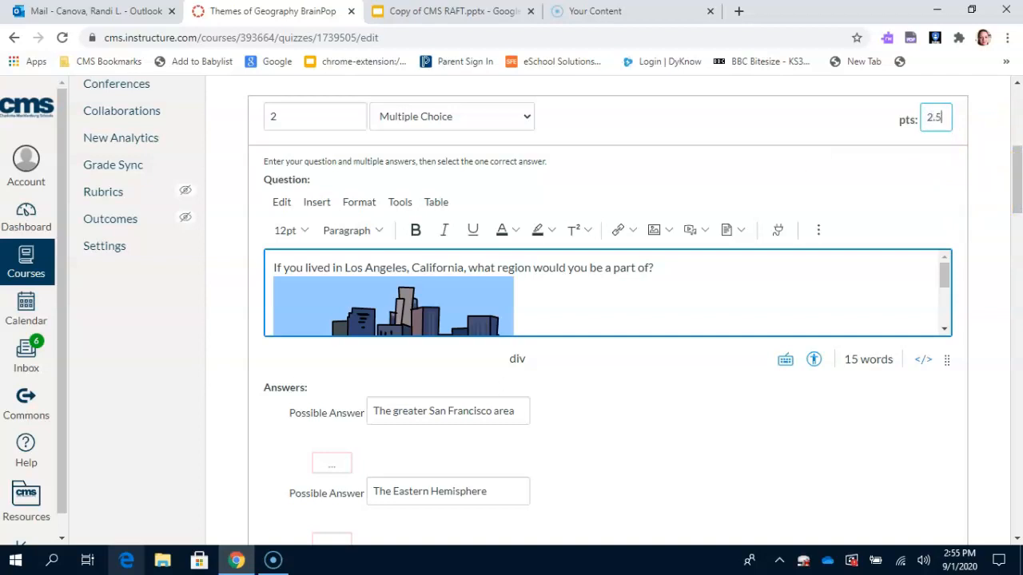
mouse_move(998, 264)
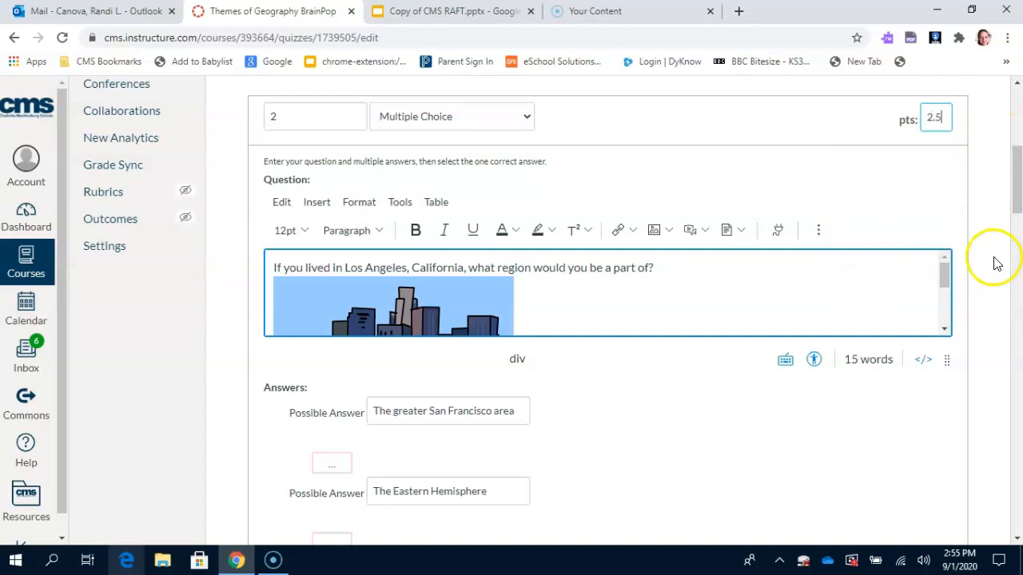
scroll("down", 3)
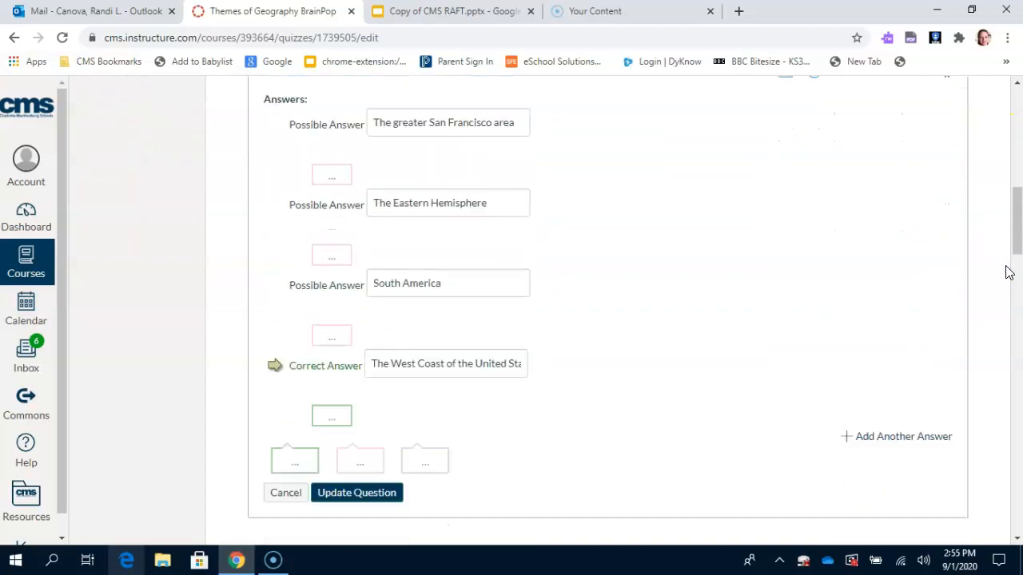
scroll("down", 3)
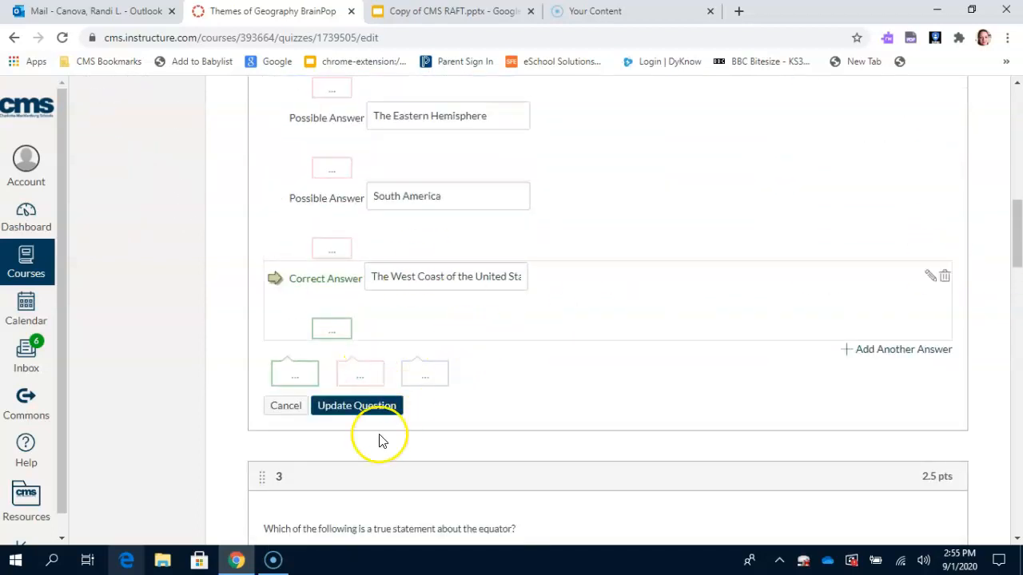
left_click(357, 405)
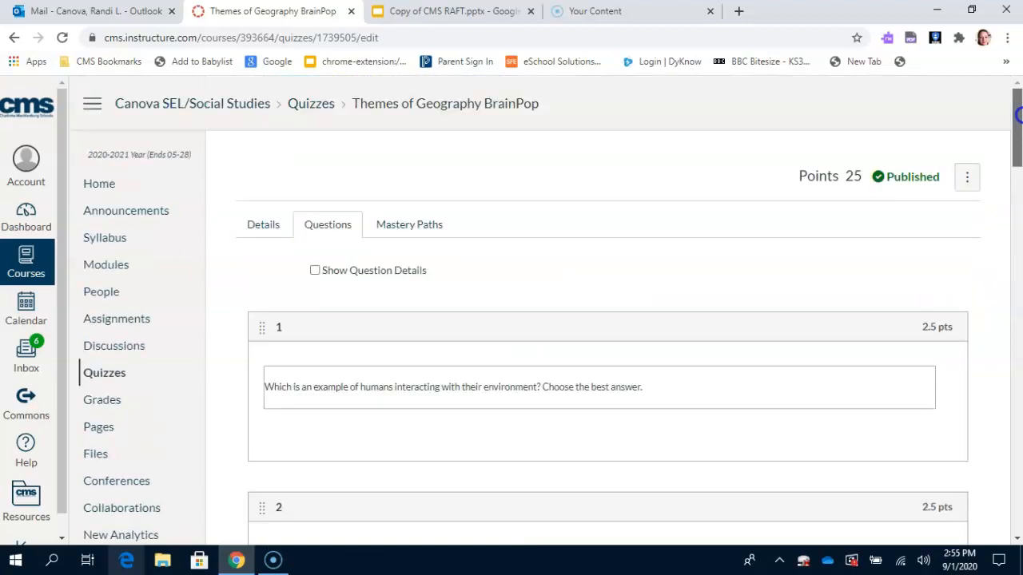
scroll("down", 3)
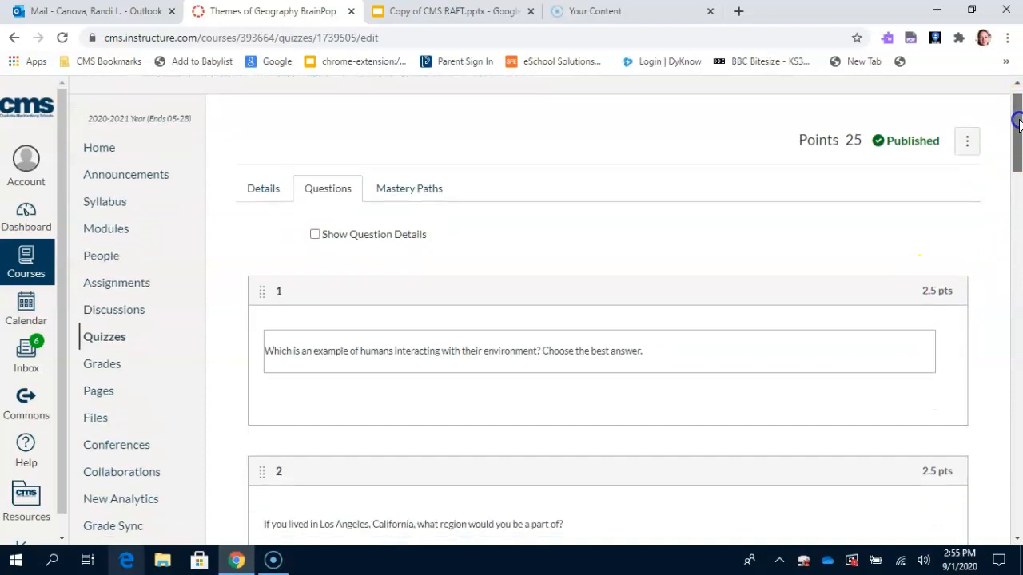
scroll("down", 3)
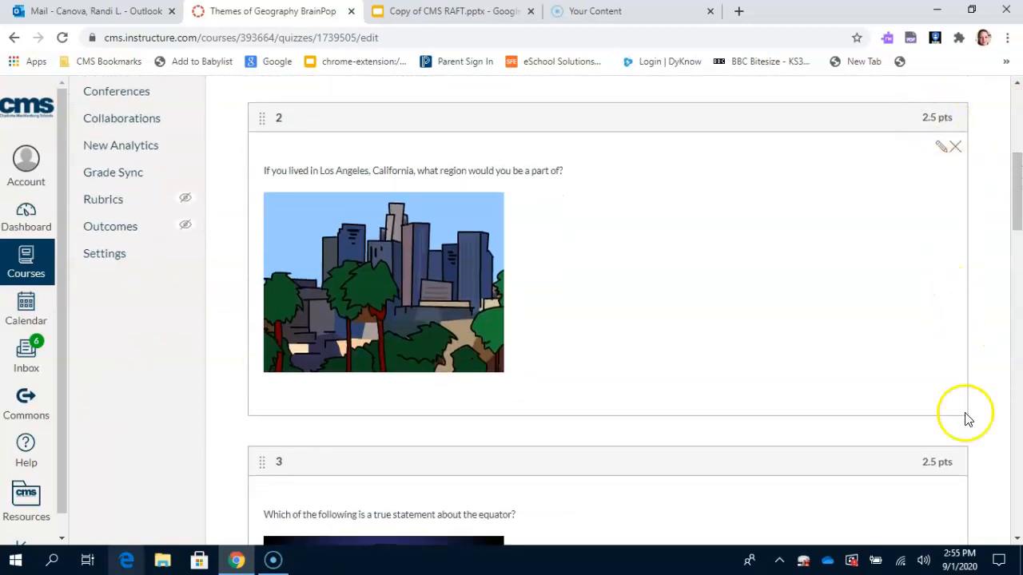
scroll("down", 3)
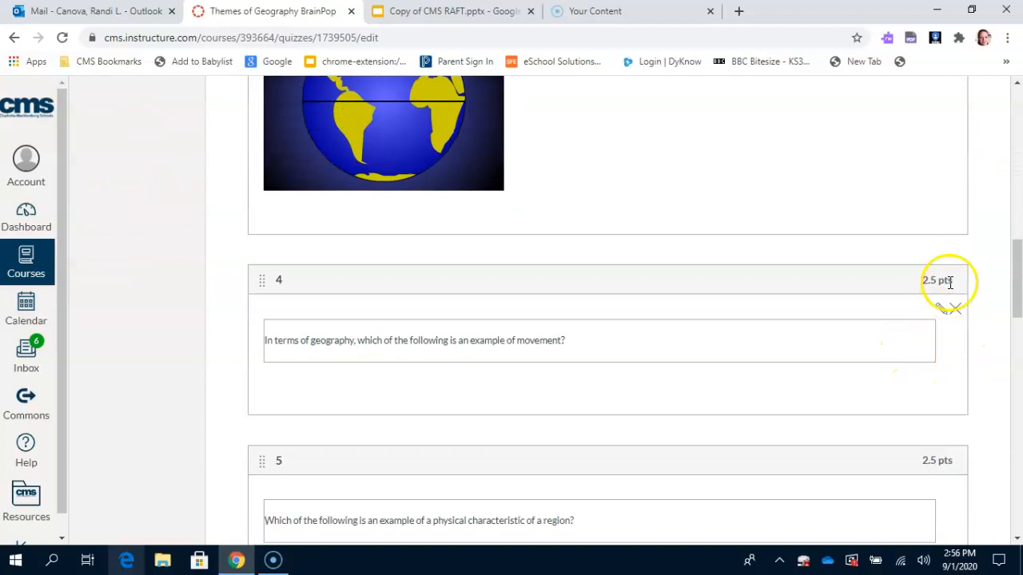
scroll("down", 3)
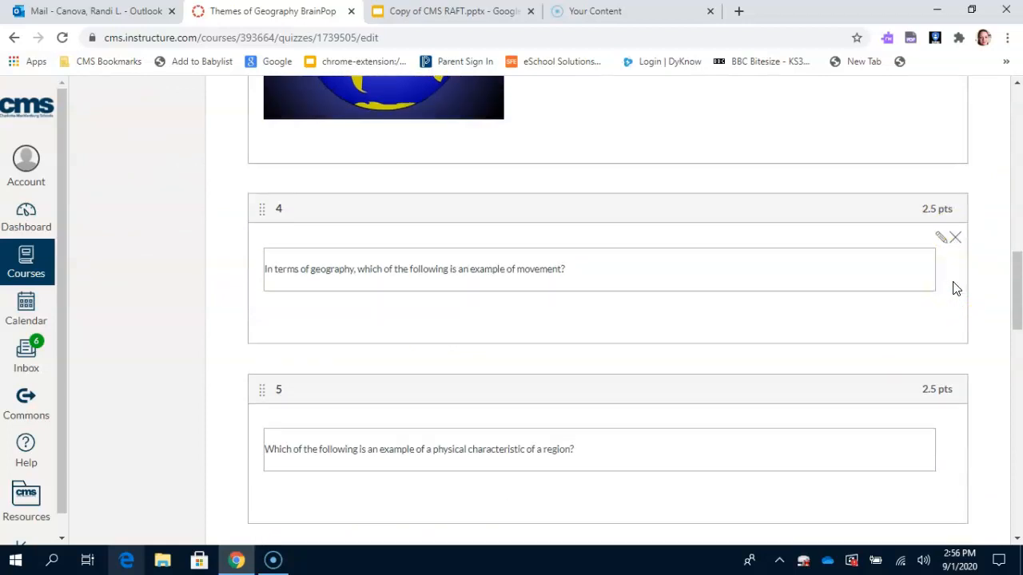
scroll("down", 3)
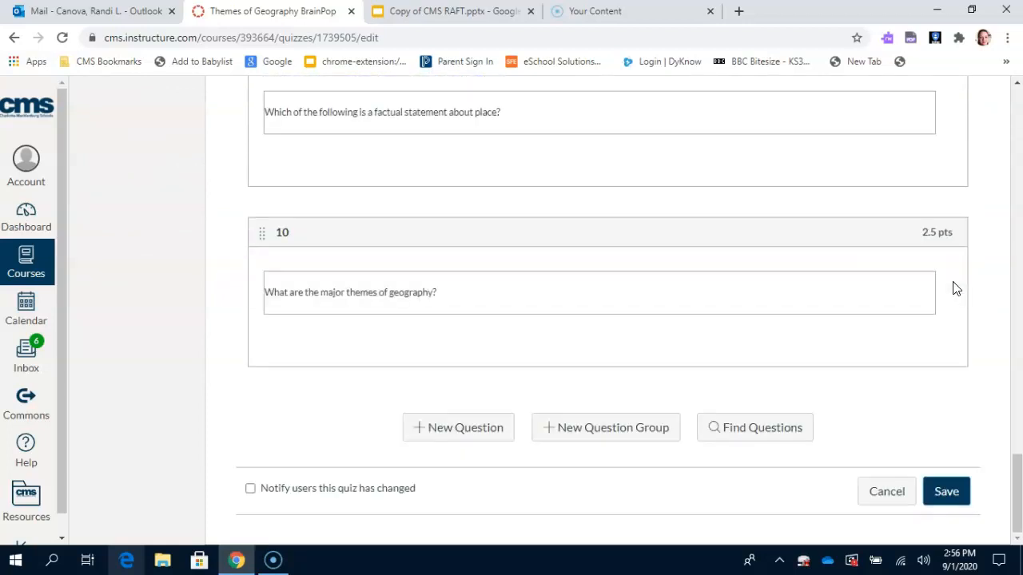
mouse_move(927, 414)
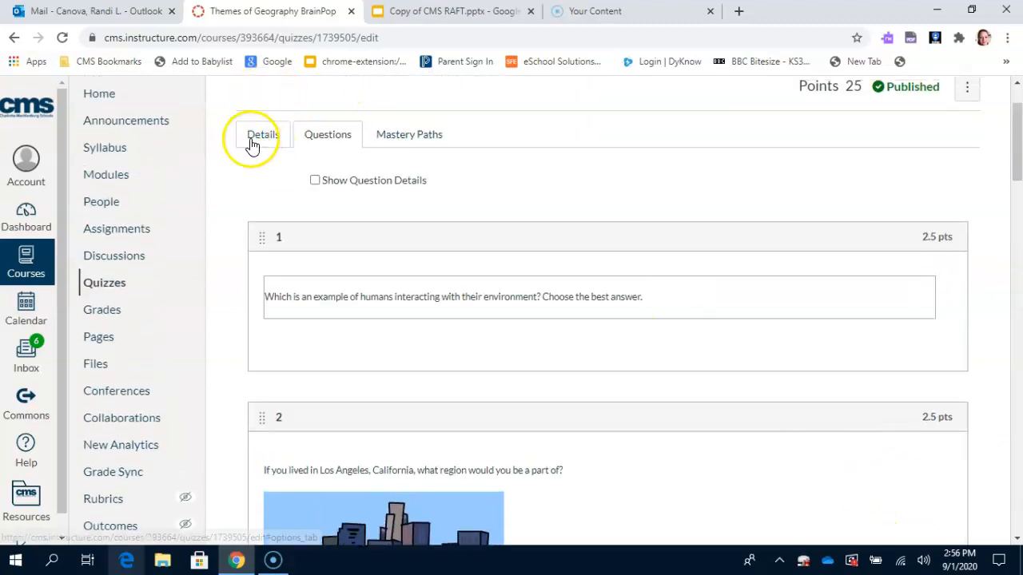
Step: On the Details tab, uncheck Sync to PowerSchool, keeping Shuffle Answers and Informal group
left_click(262, 134)
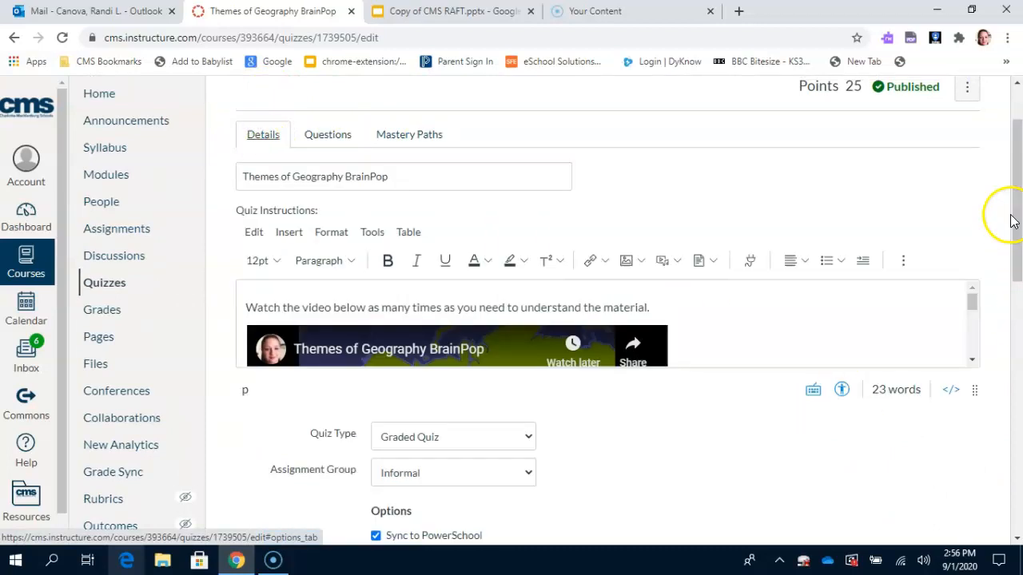
scroll("down", 3)
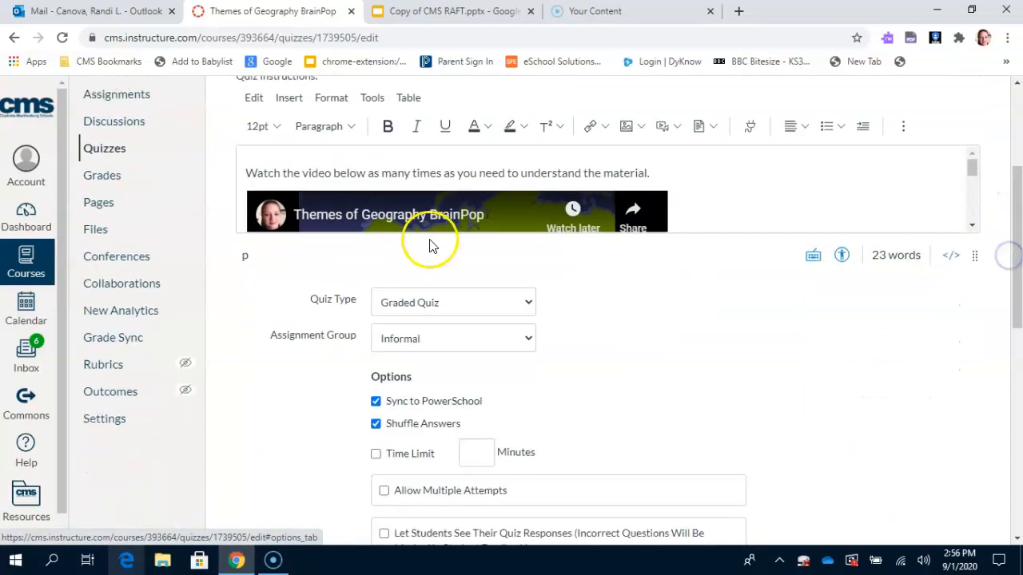
left_click(453, 338)
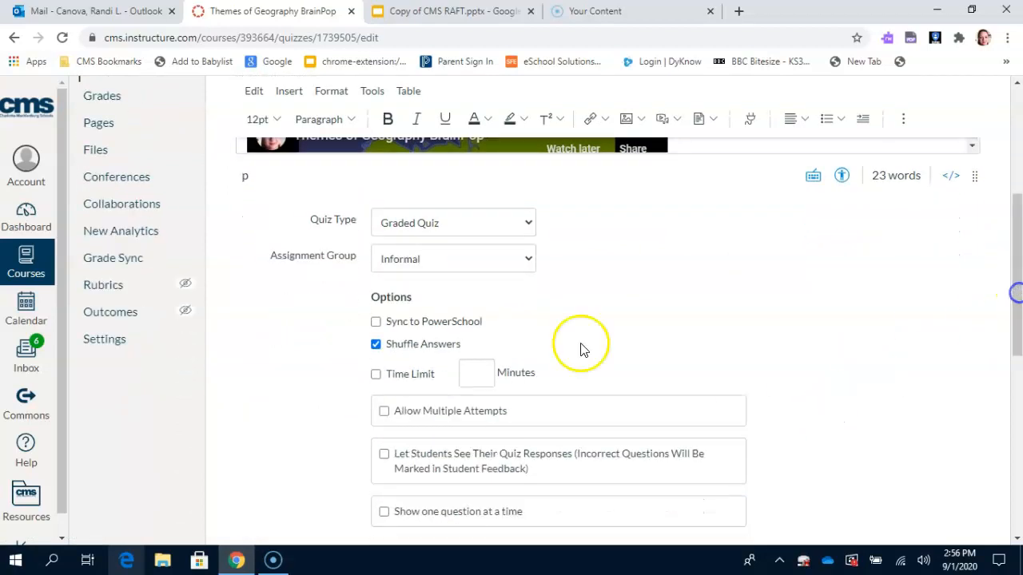
mouse_move(632, 359)
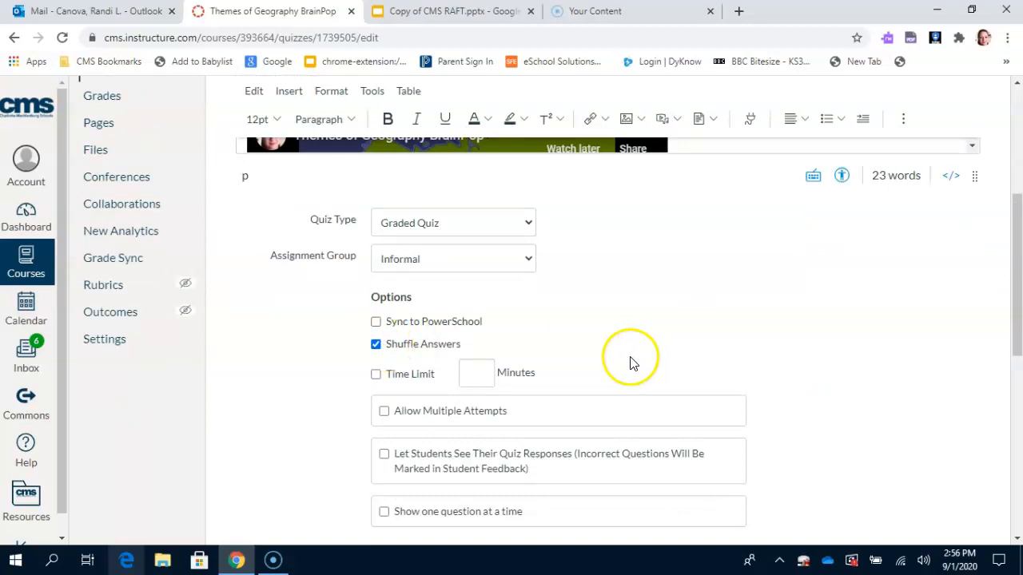
scroll("down", 3)
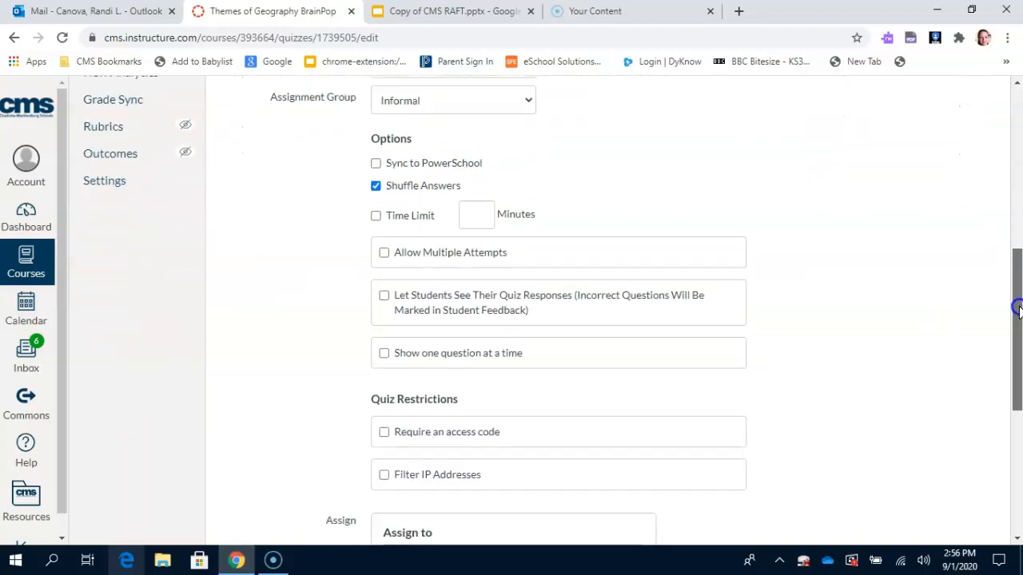
scroll("down", 3)
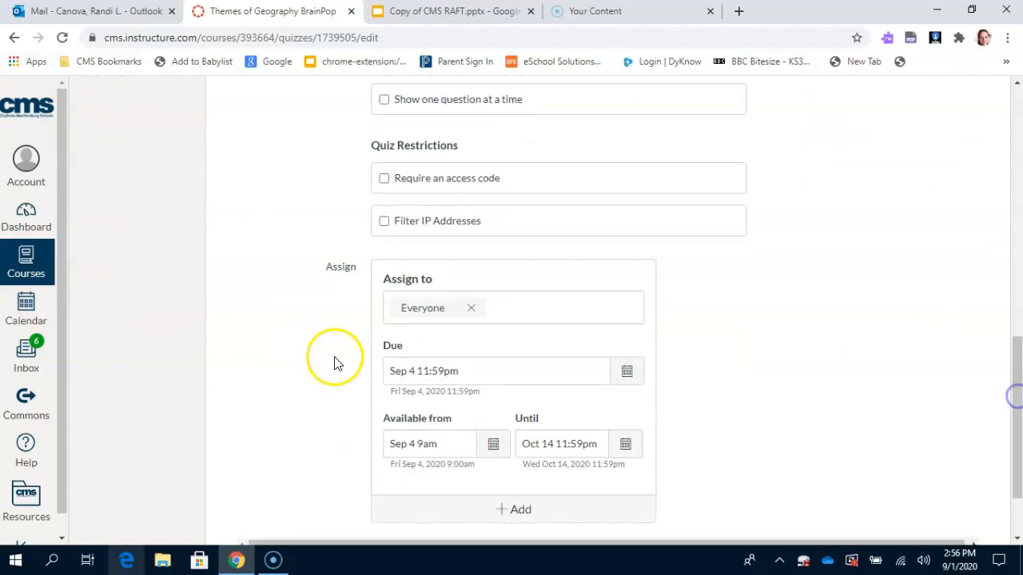
mouse_move(555, 228)
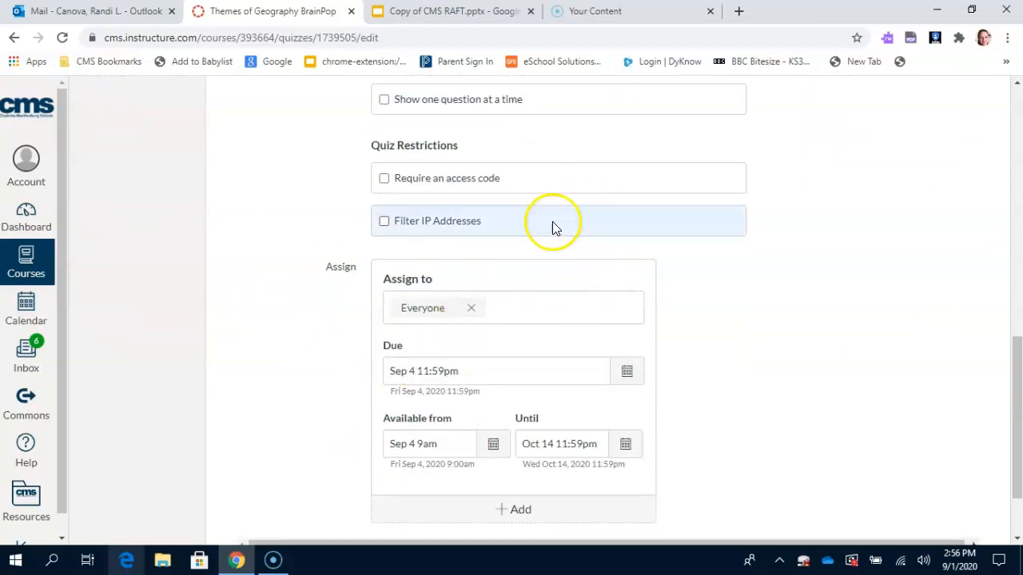
mouse_move(505, 400)
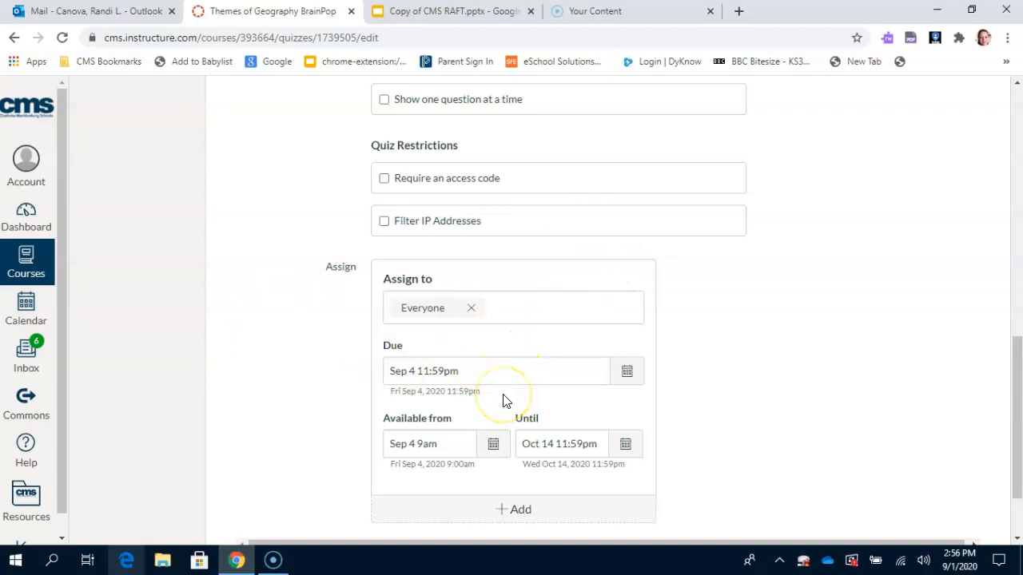
Step: Confirm the quiz is assigned to Everyone, then save the 25-point quiz
left_click(480, 371)
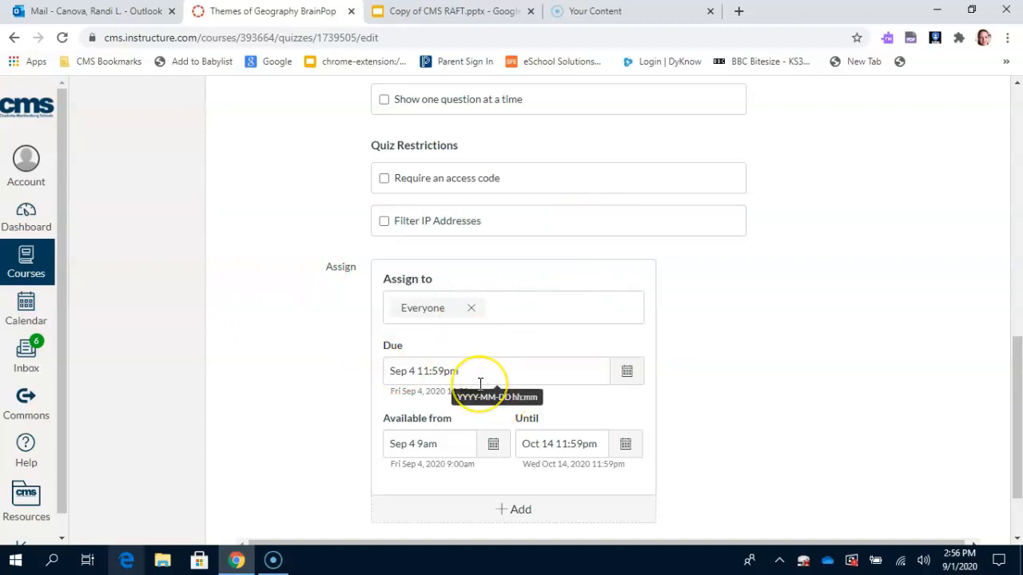
mouse_move(1007, 391)
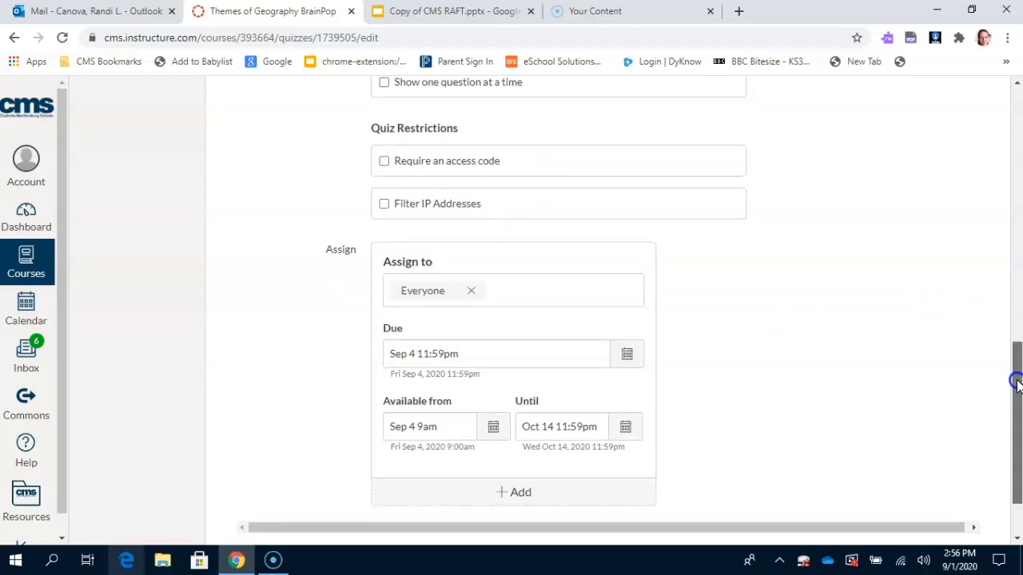
scroll("down", 3)
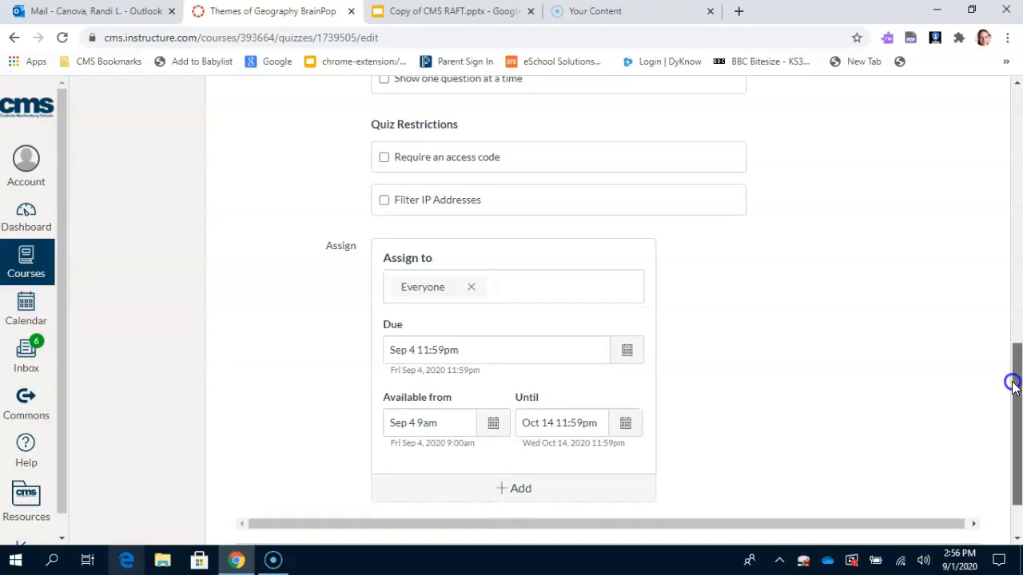
scroll("down", 3)
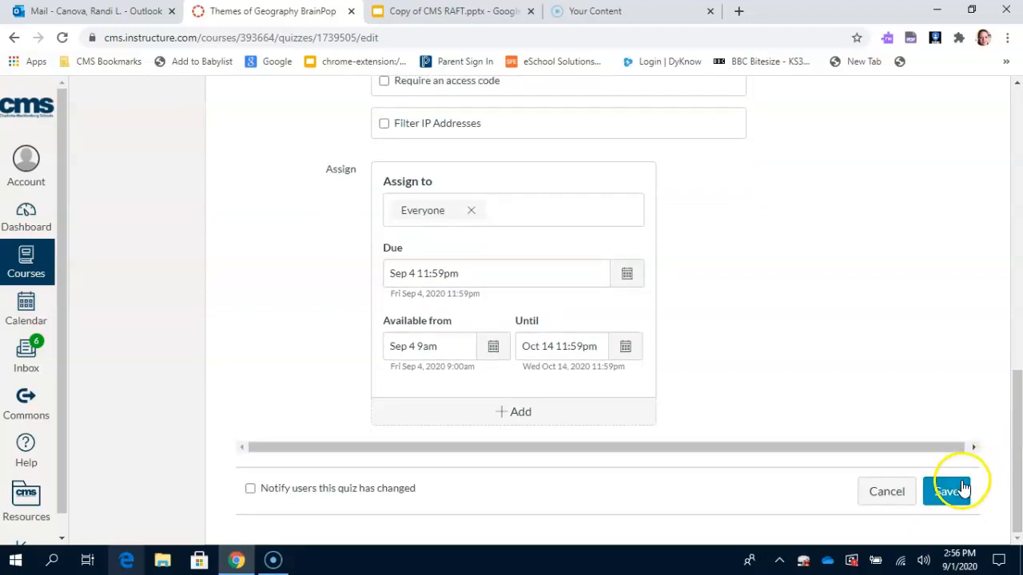
left_click(947, 491)
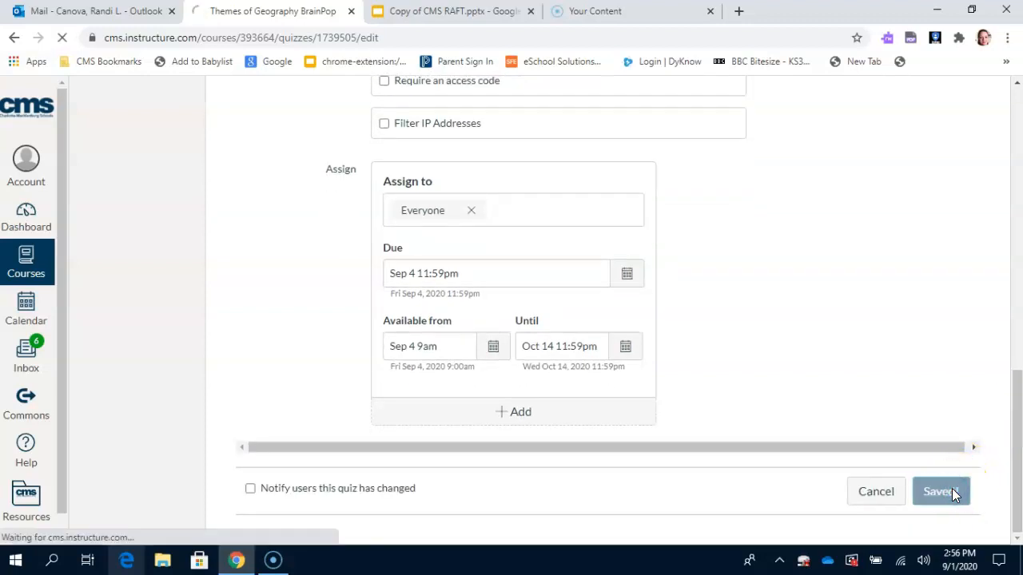
left_click(940, 491)
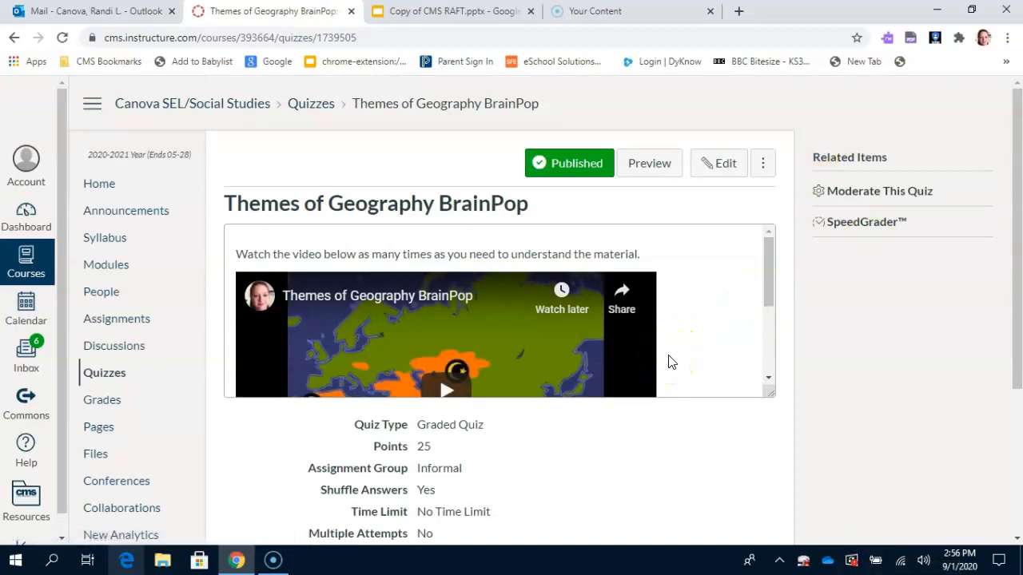
scroll("down", 3)
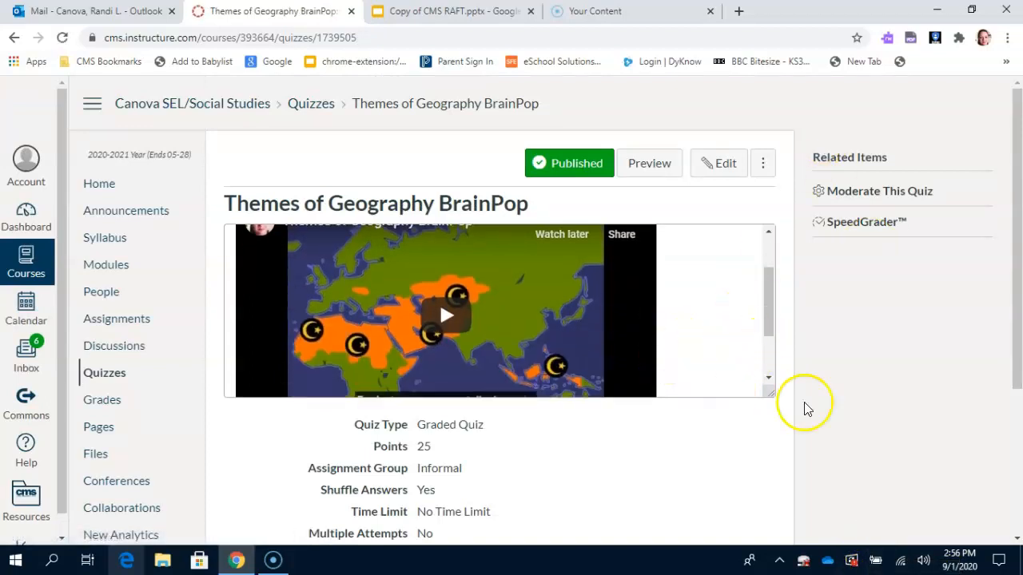
scroll("down", 3)
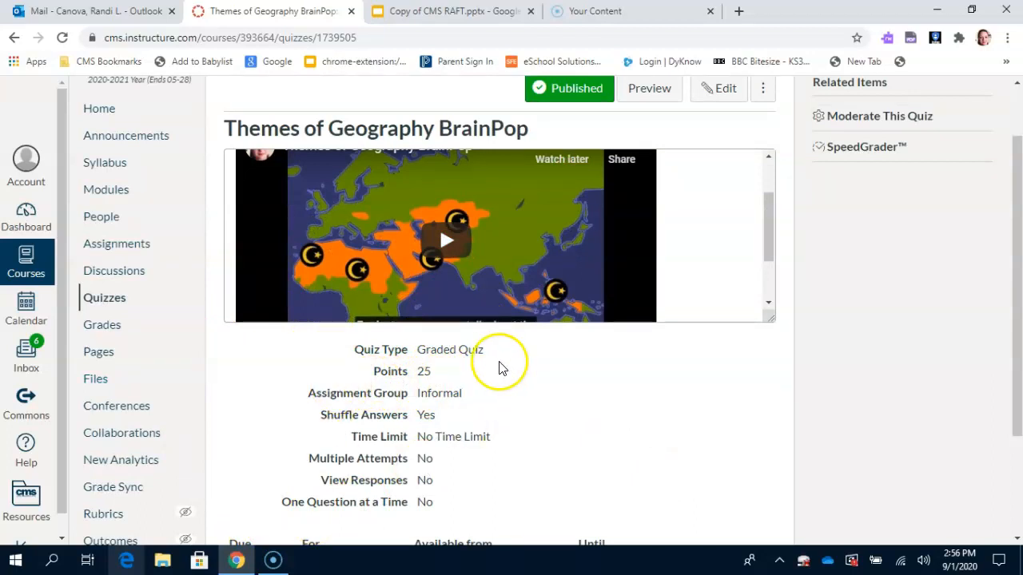
mouse_move(532, 350)
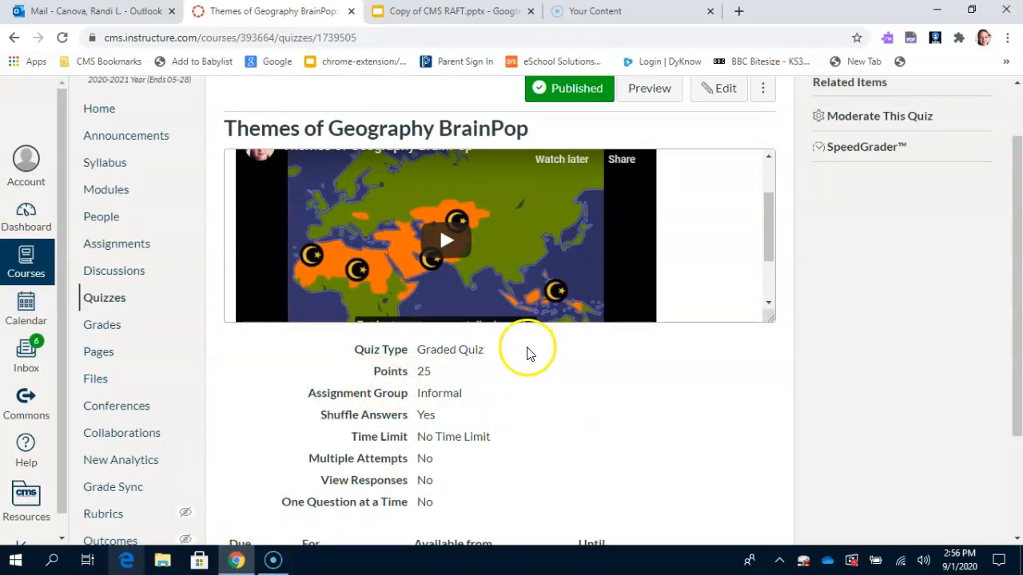
mouse_move(647, 402)
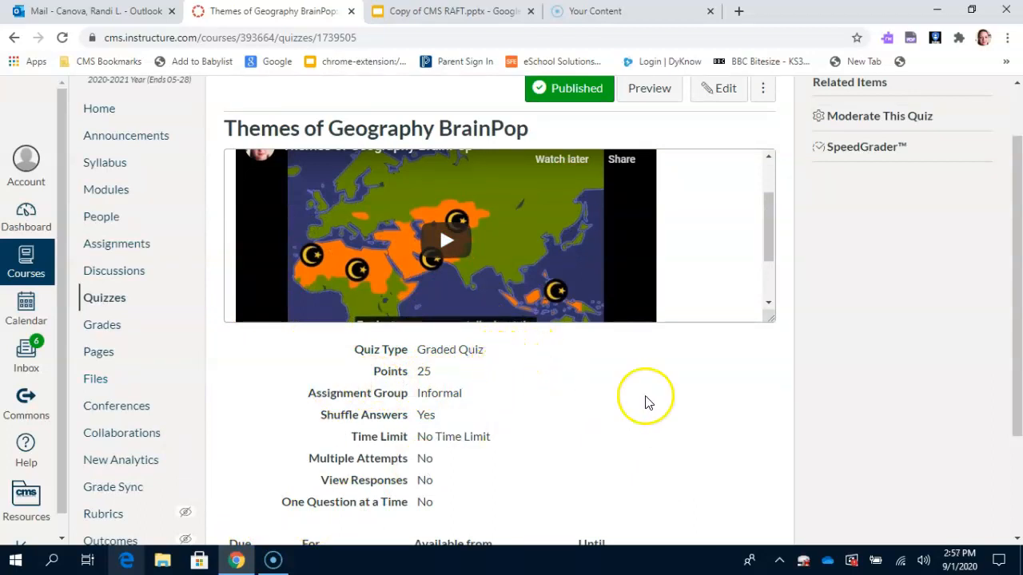
mouse_move(696, 379)
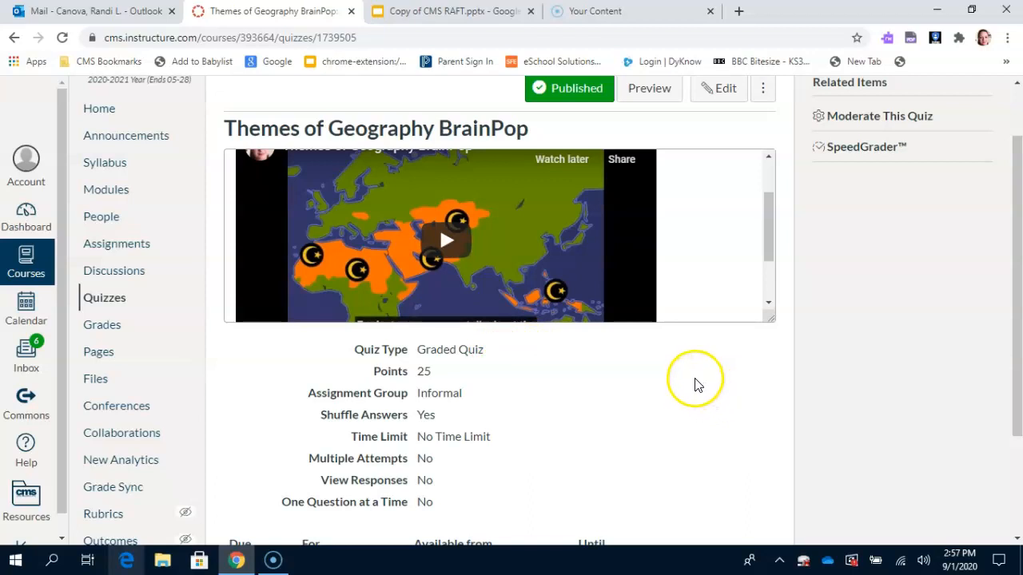
mouse_move(696, 393)
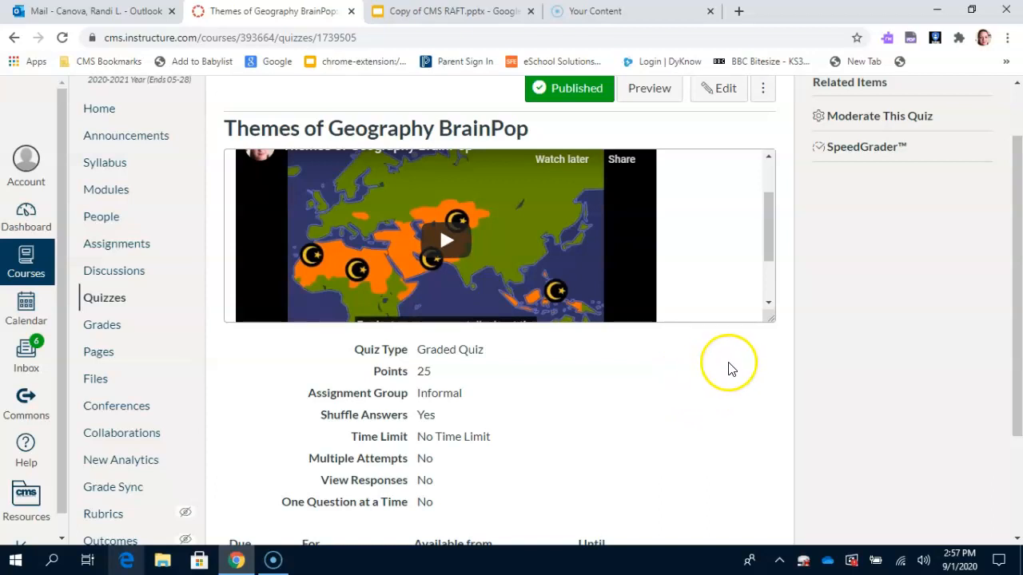
mouse_move(724, 419)
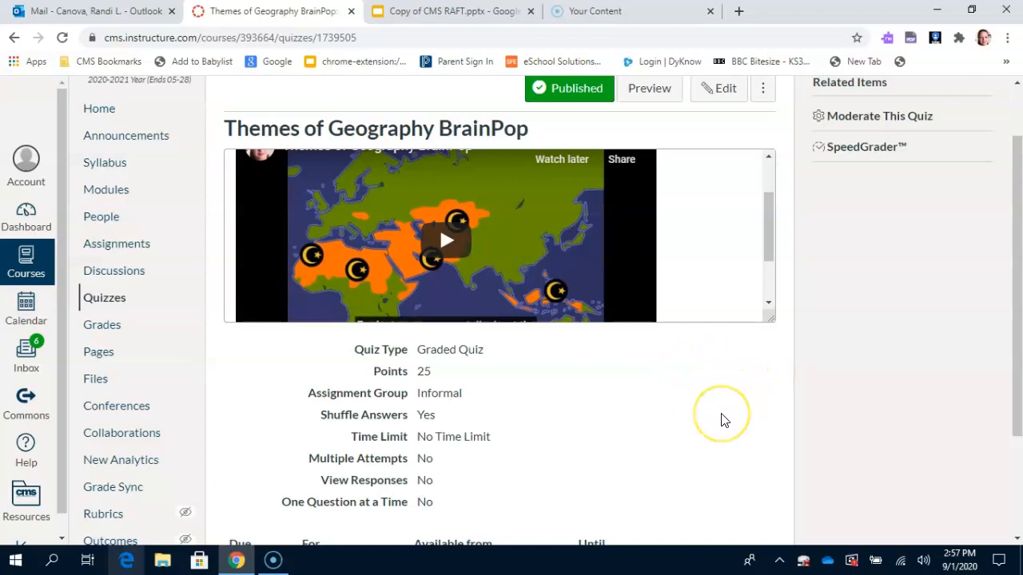
scroll("down", 3)
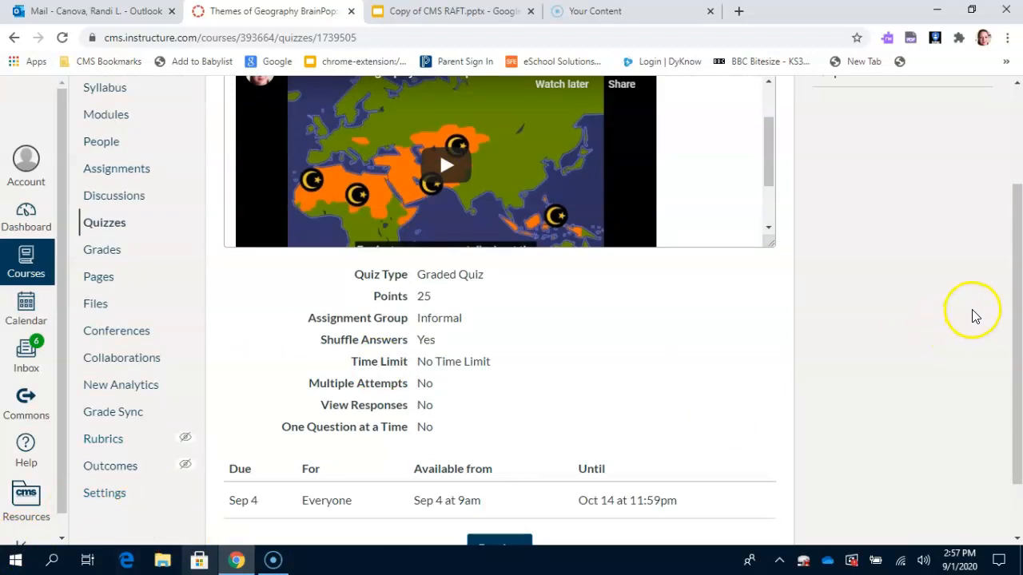
mouse_move(679, 384)
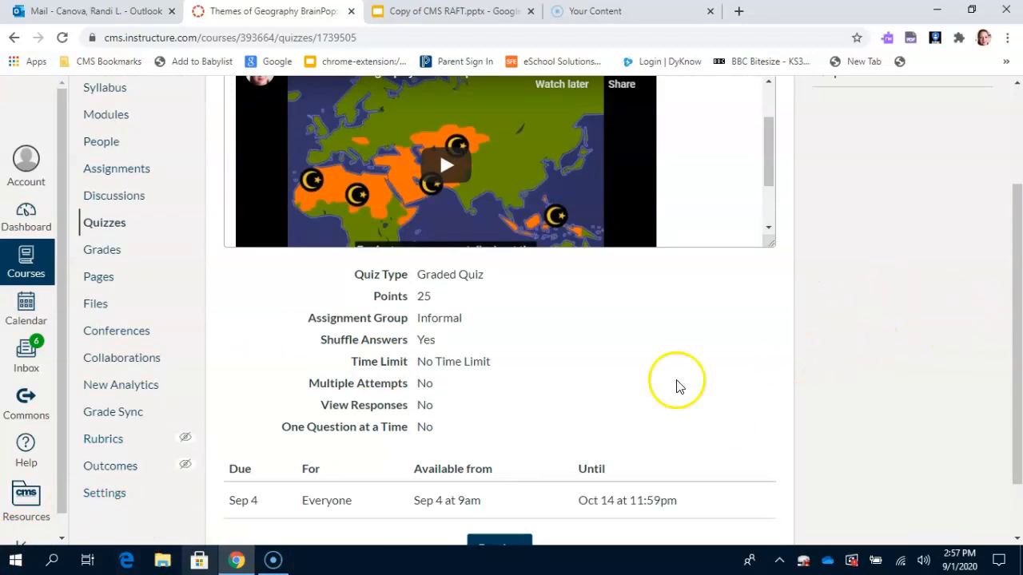